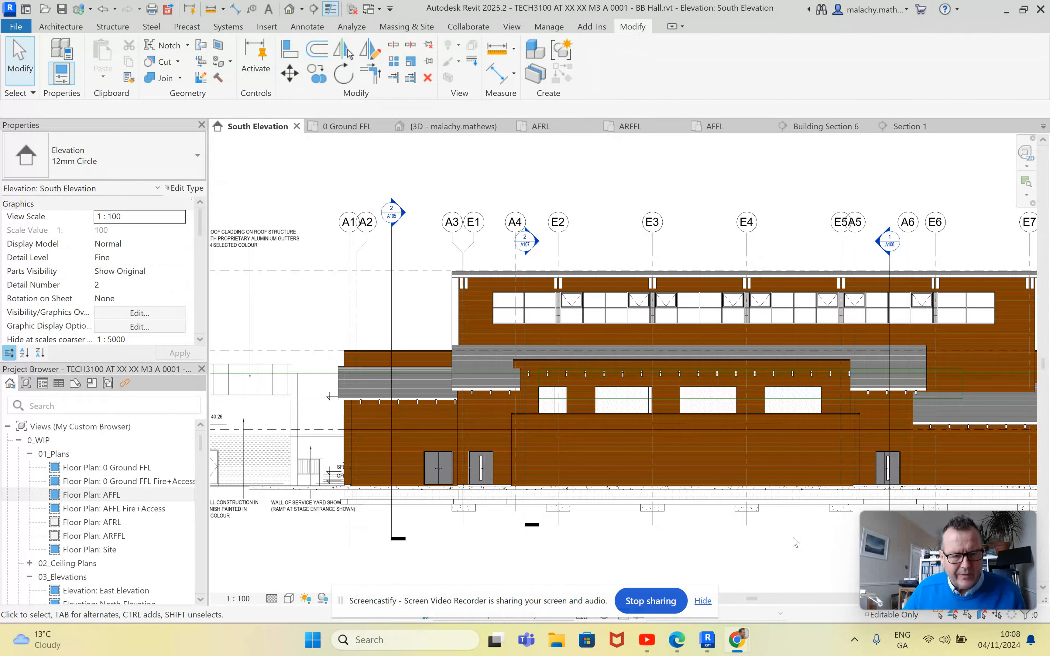
- Inspect the top-hung opener panel near grid E2 in the elevation, then switch to the 3D view
scroll("down", 3)
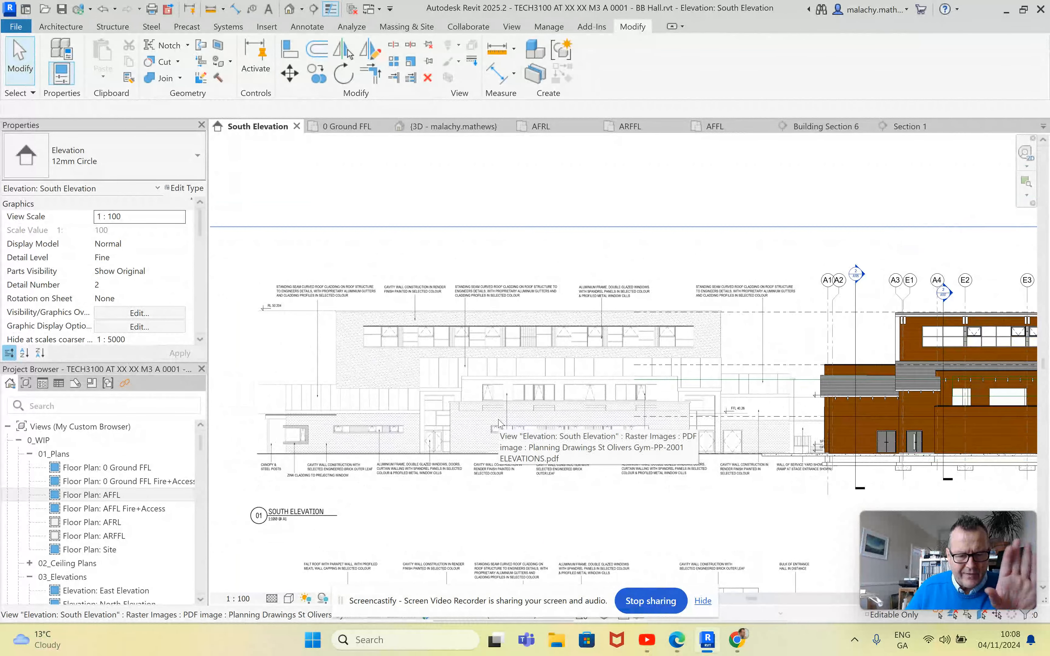
mouse_move(438, 340)
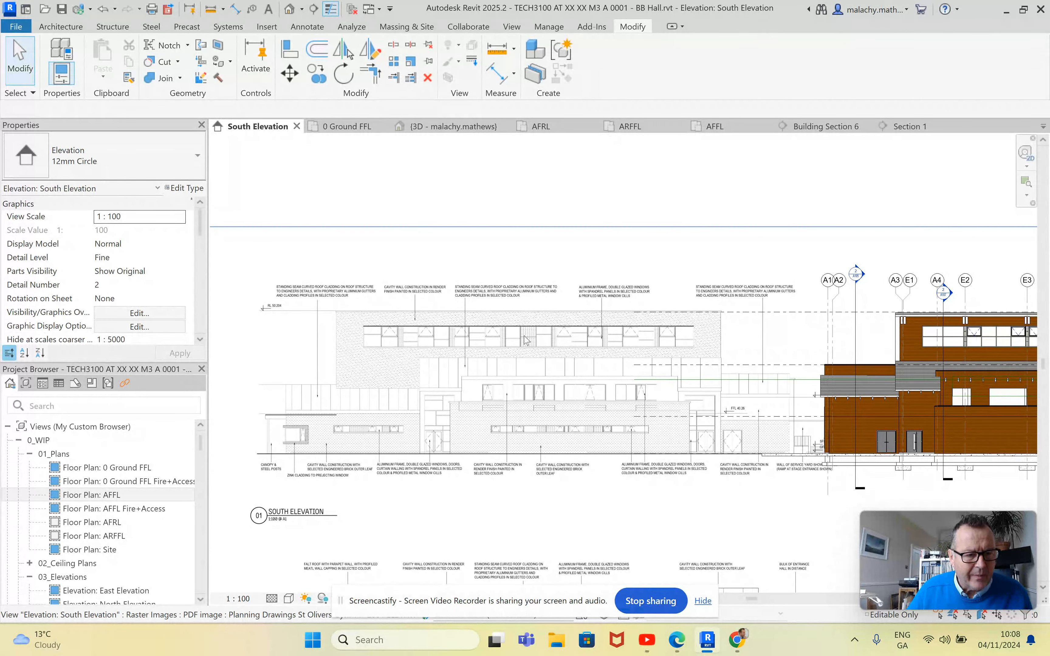
mouse_move(647, 343)
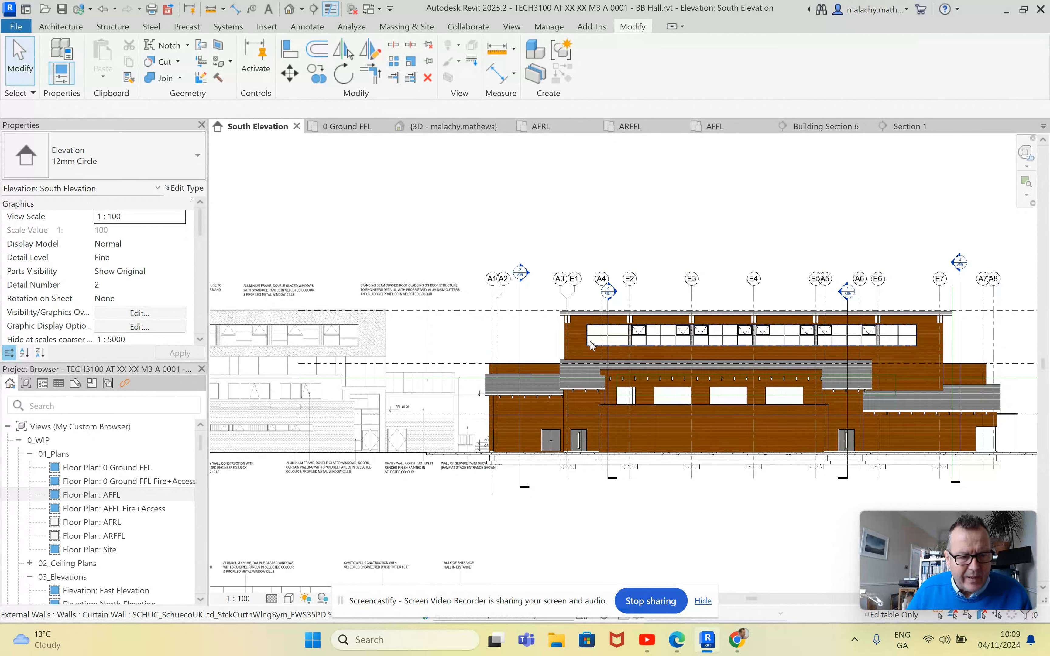
left_click(740, 332)
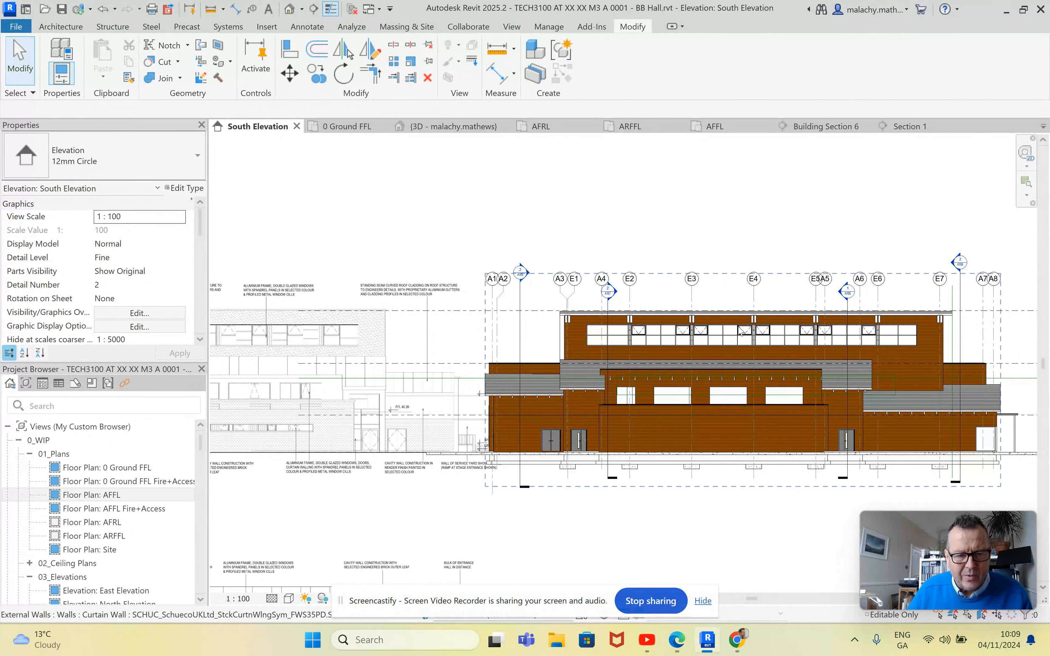
mouse_move(602, 335)
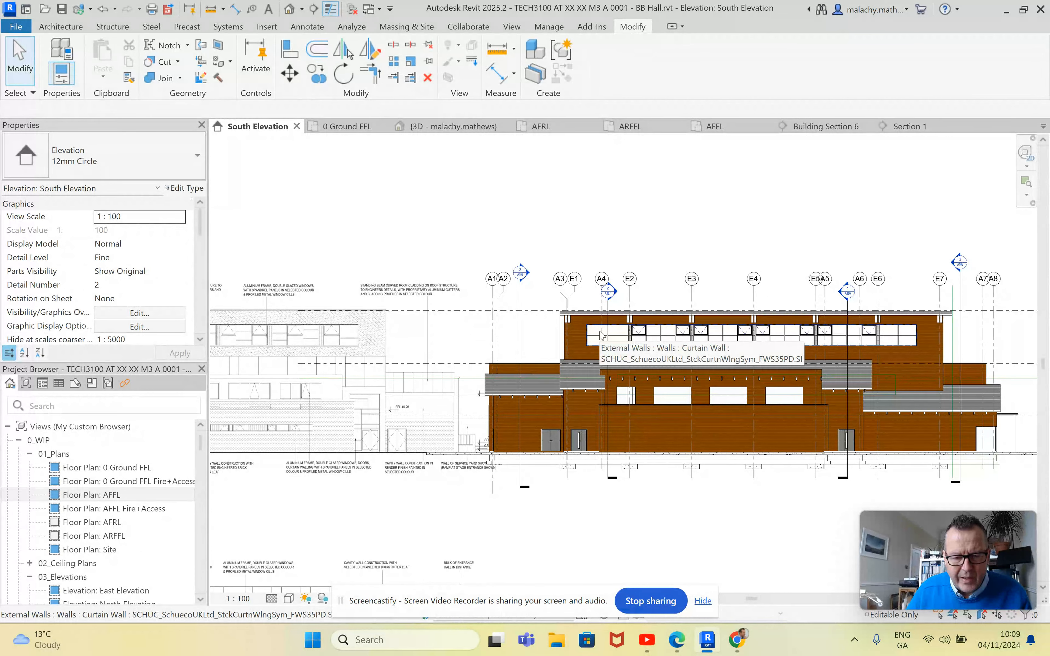
mouse_move(623, 344)
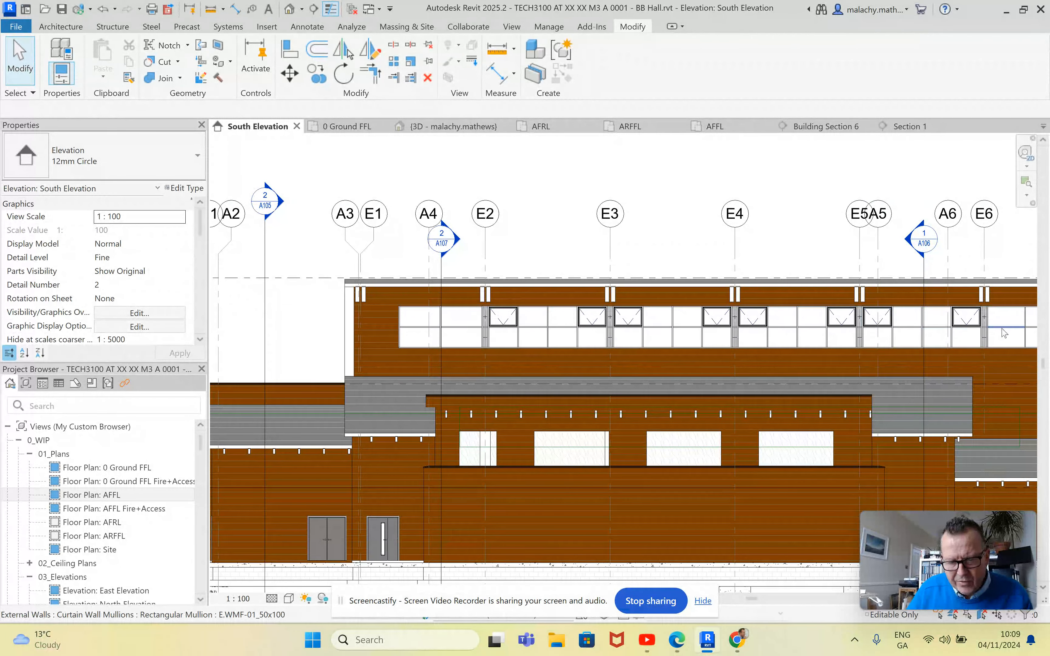
mouse_move(966, 320)
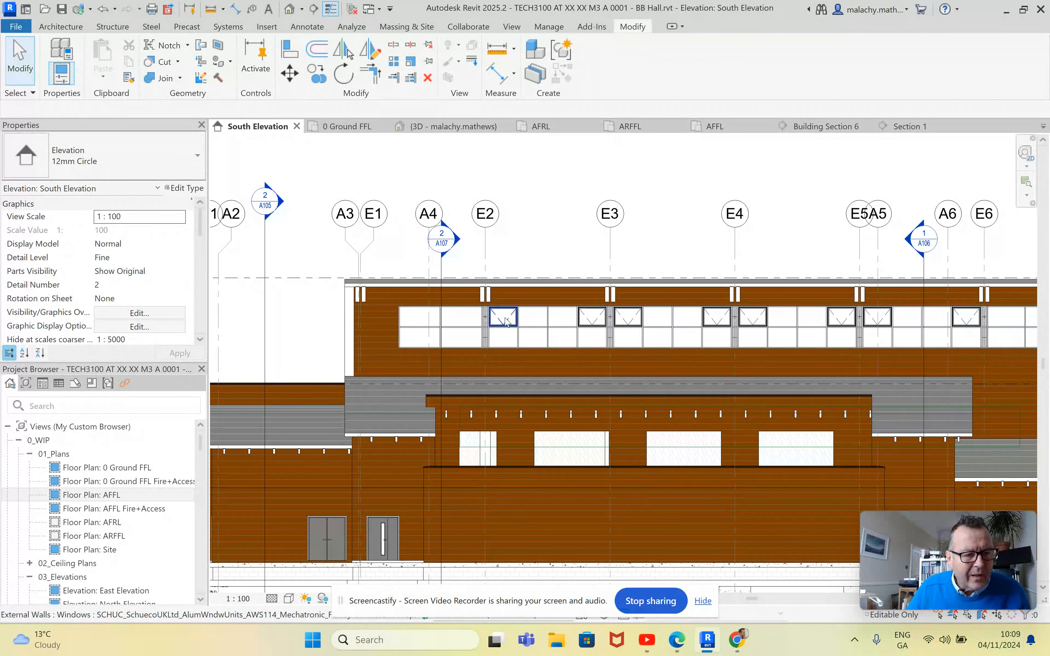
left_click(503, 316)
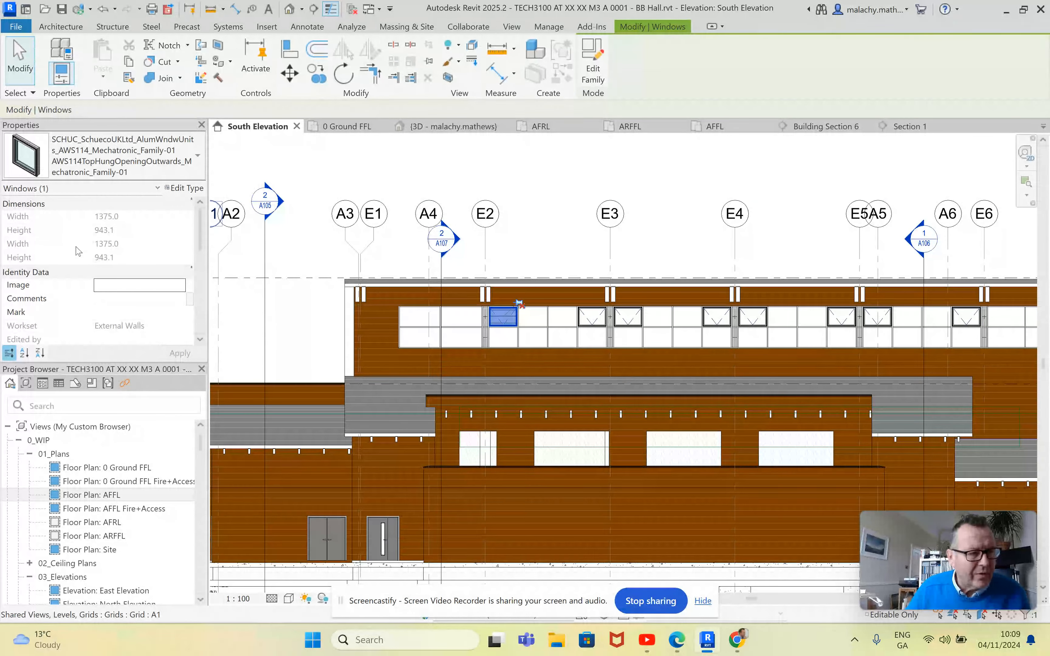
mouse_move(124, 157)
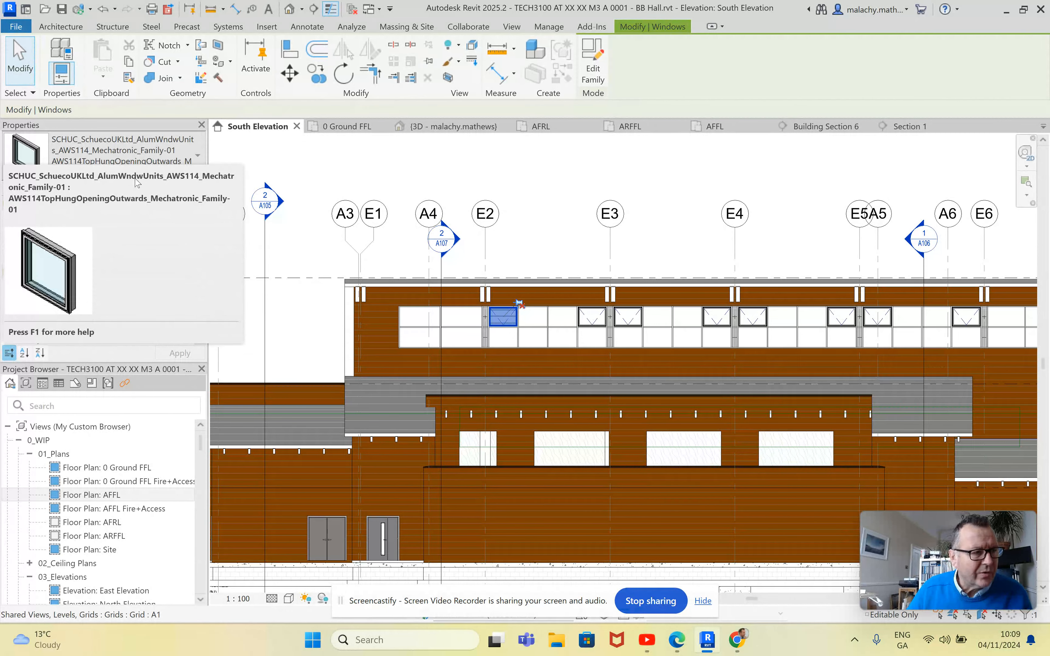
left_click(503, 316)
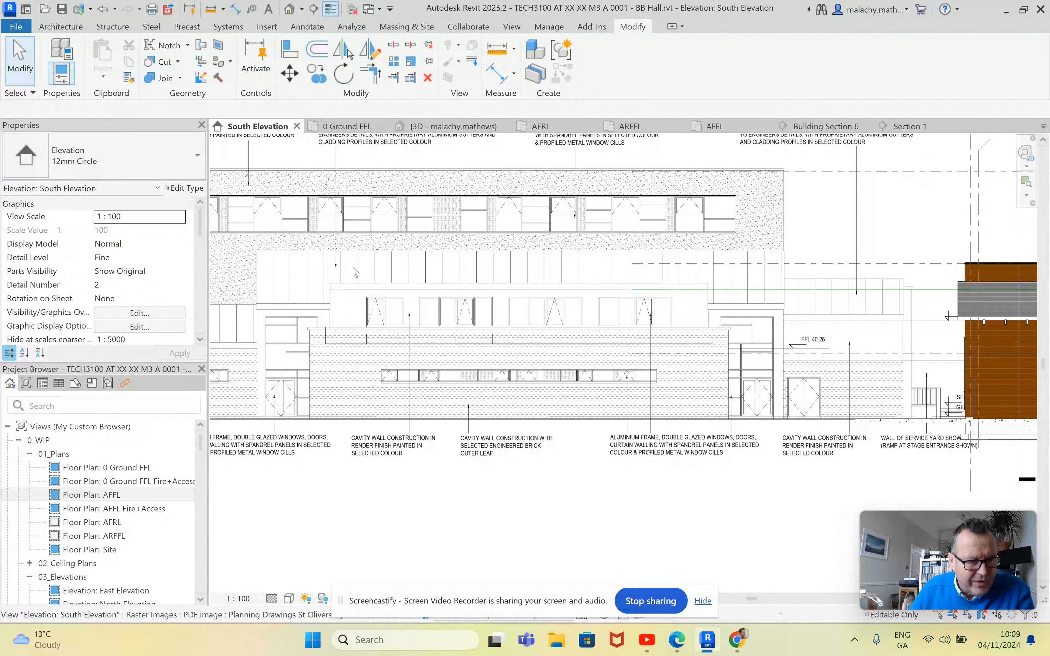
mouse_move(458, 339)
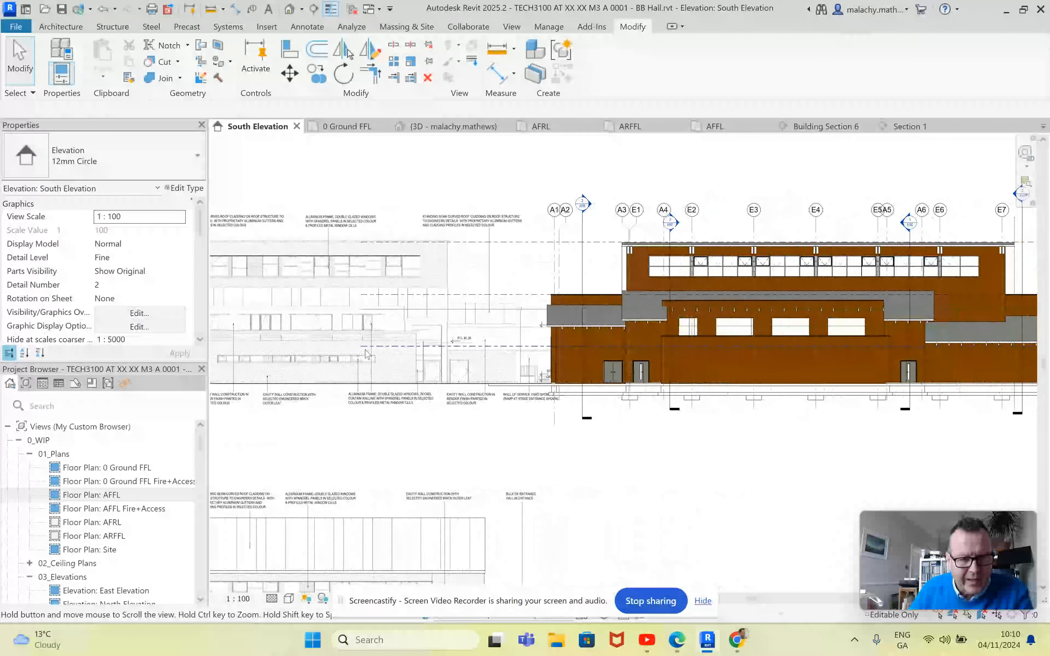
mouse_move(821, 320)
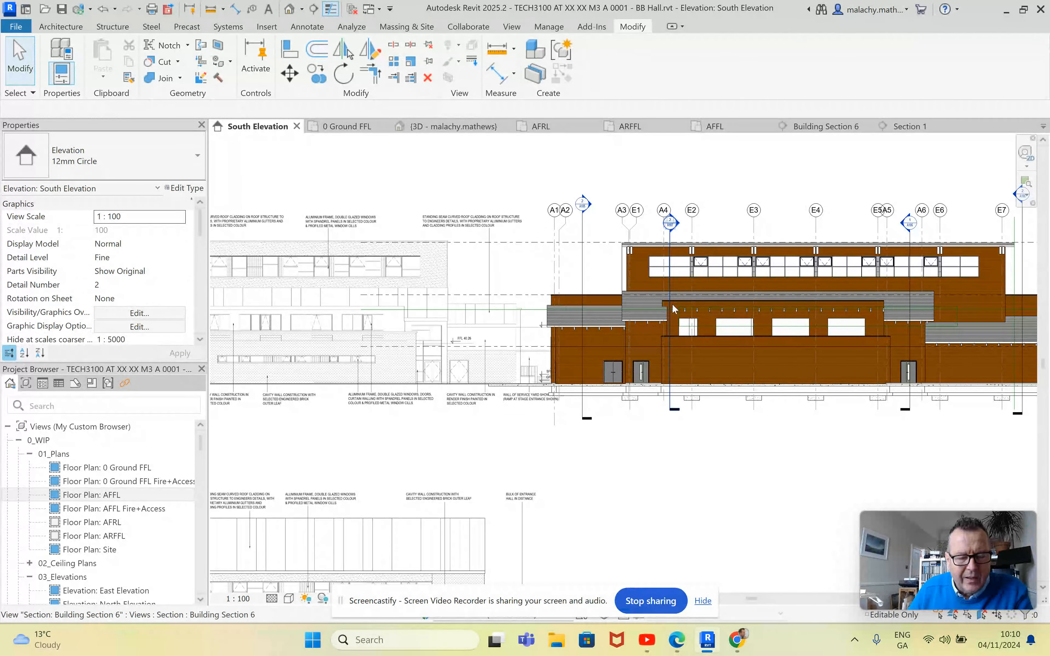
left_click(450, 126)
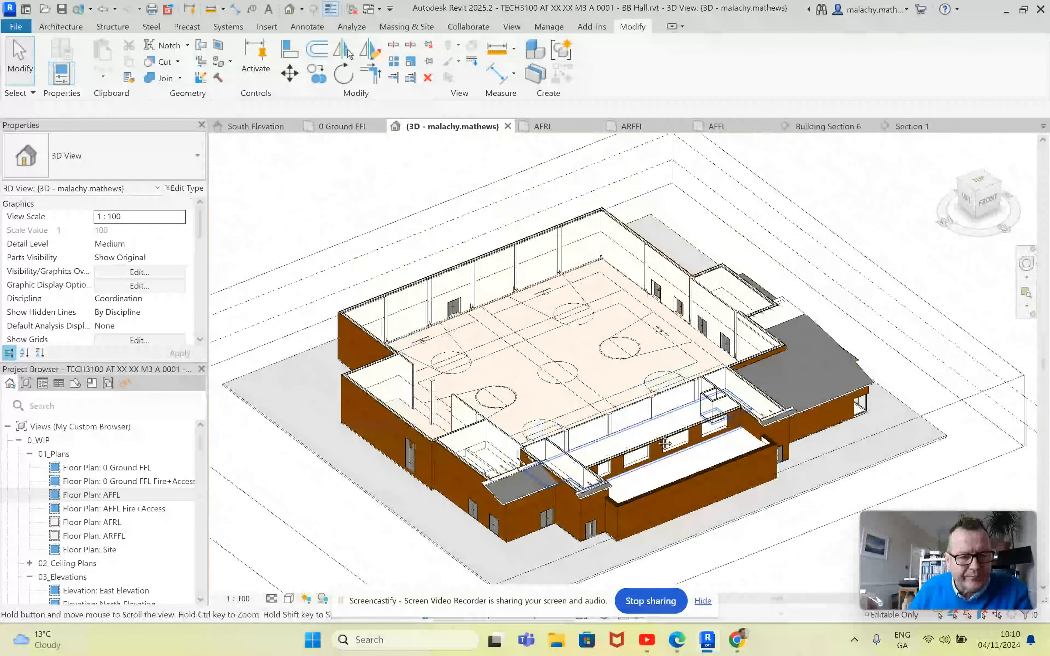
left_click(670, 442)
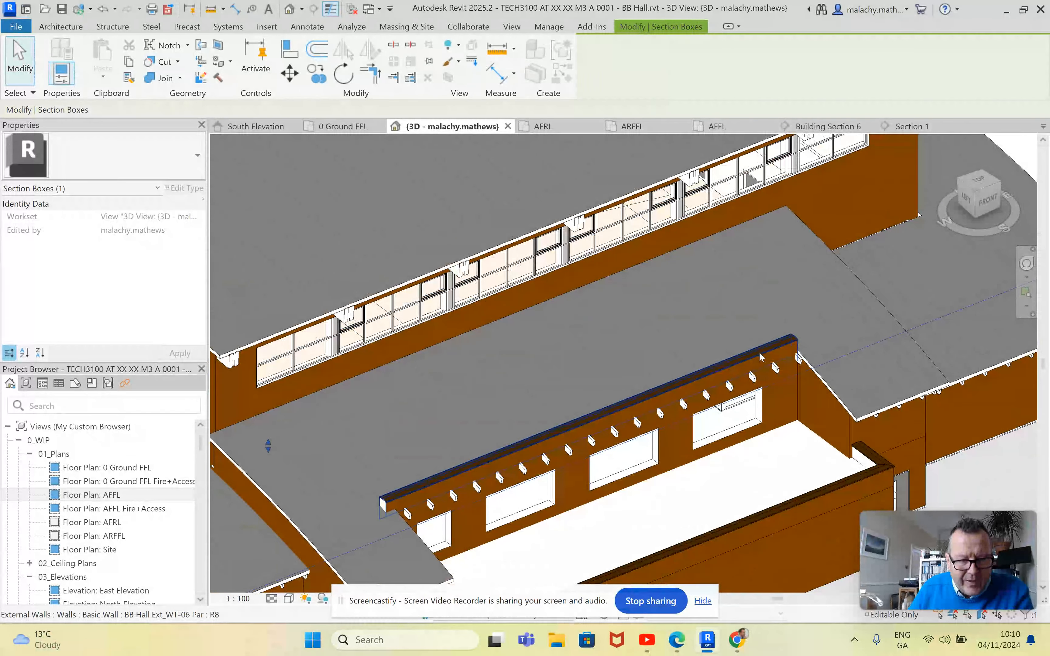
mouse_move(760, 357)
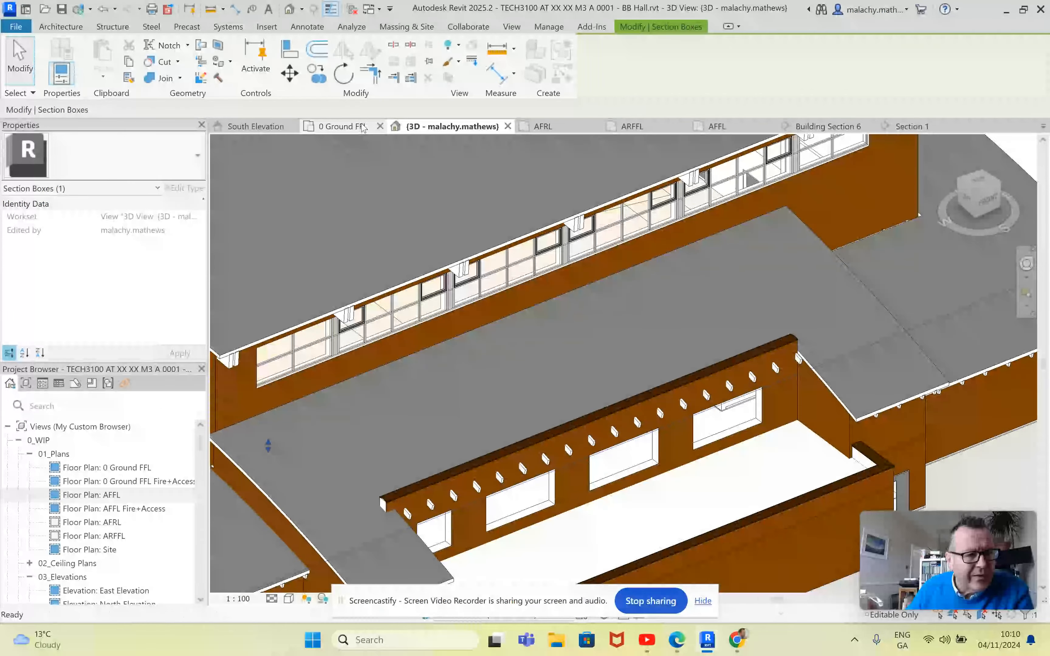
left_click(343, 126)
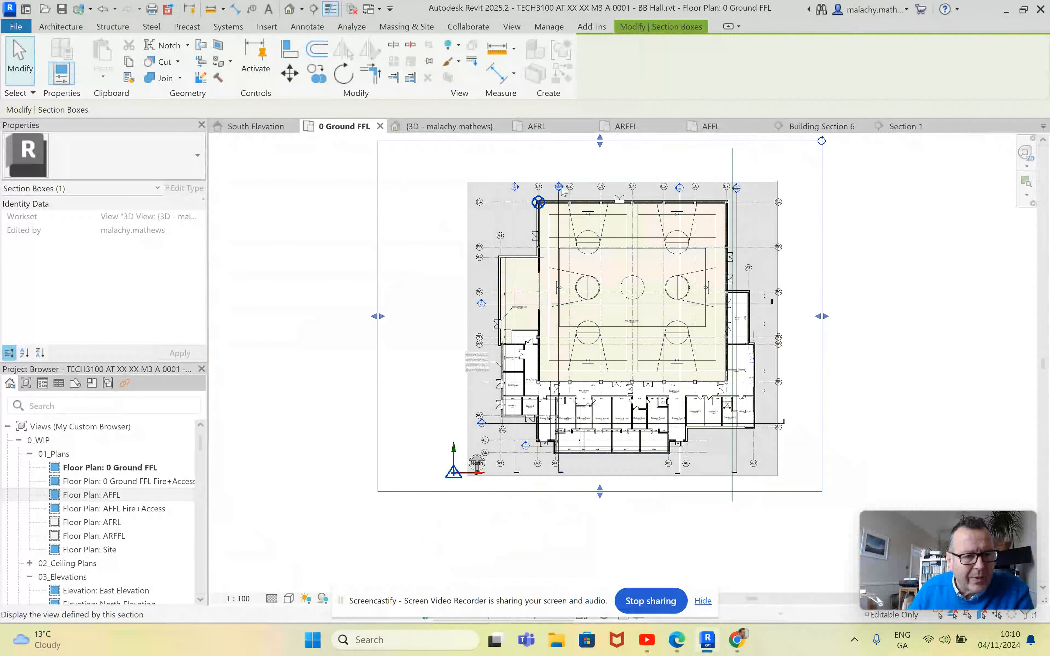
left_click(825, 126)
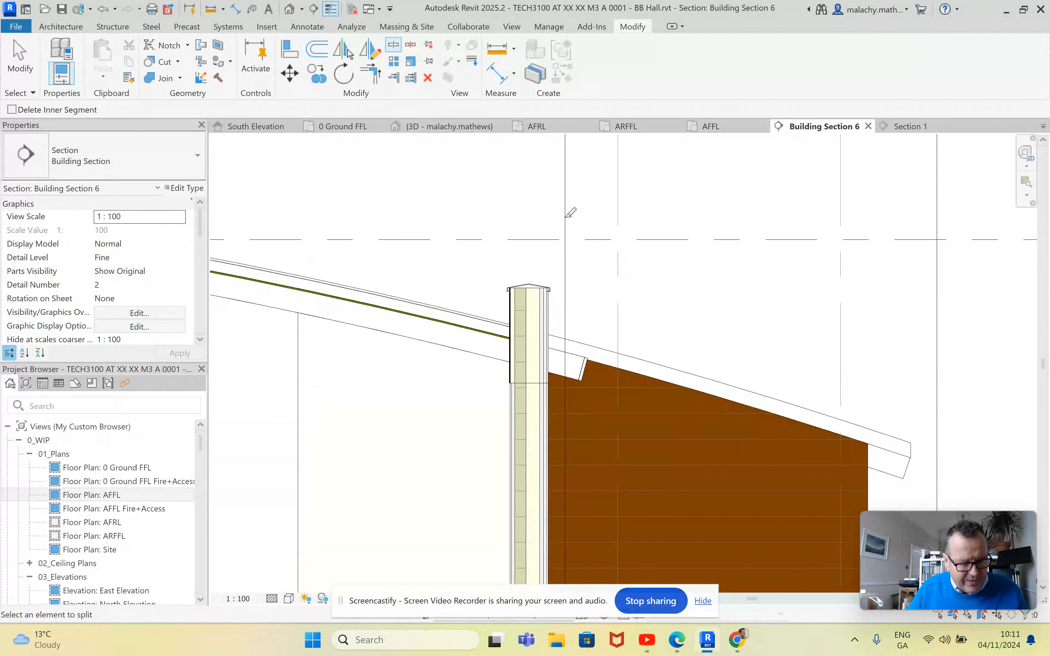
left_click(527, 335)
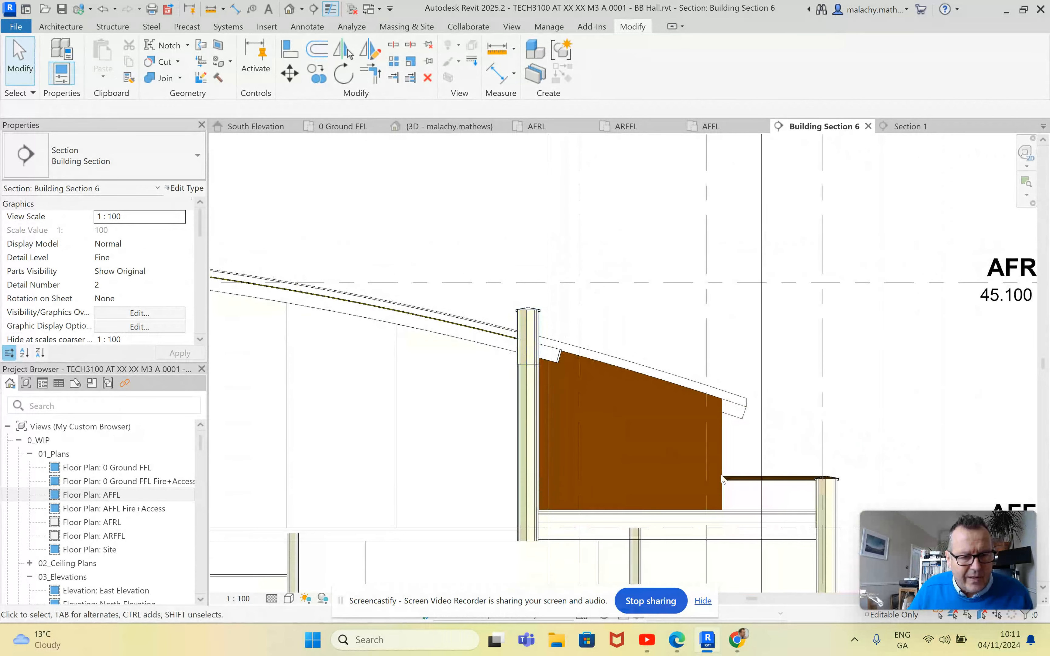
left_click(529, 435)
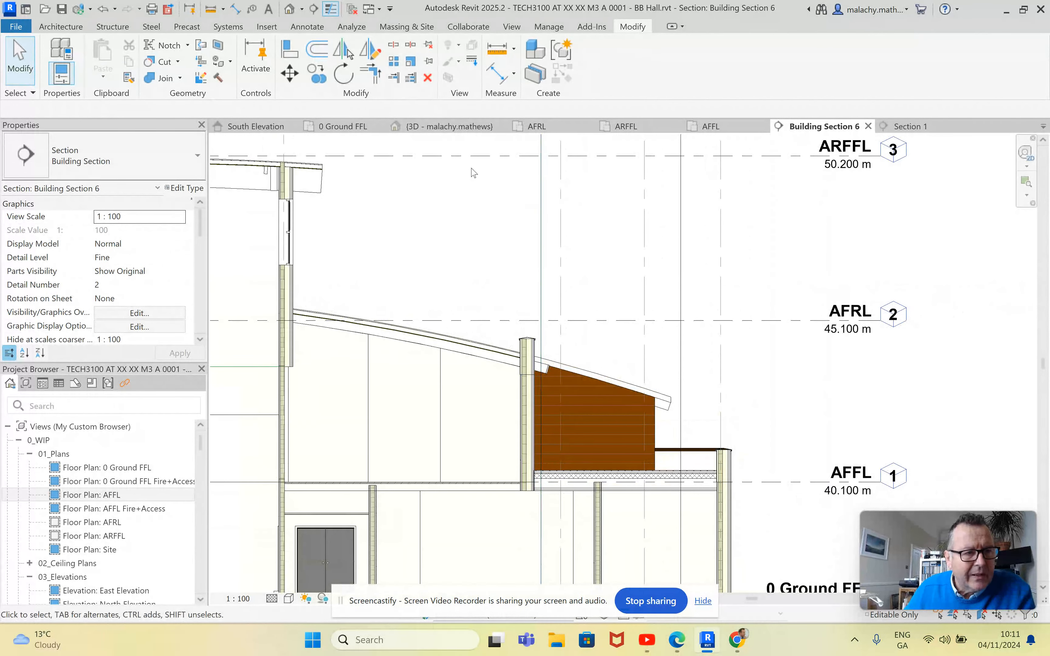
left_click(450, 126)
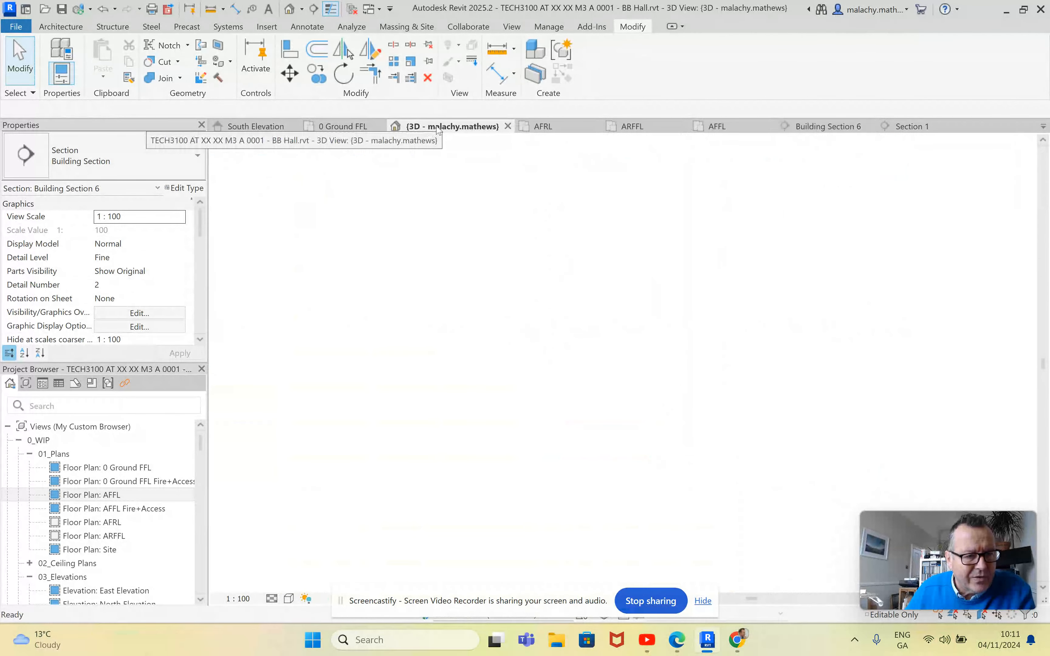
- Check the flat roof area in the ARFFL and AFFL plans, then return to the South Elevation
left_click(451, 126)
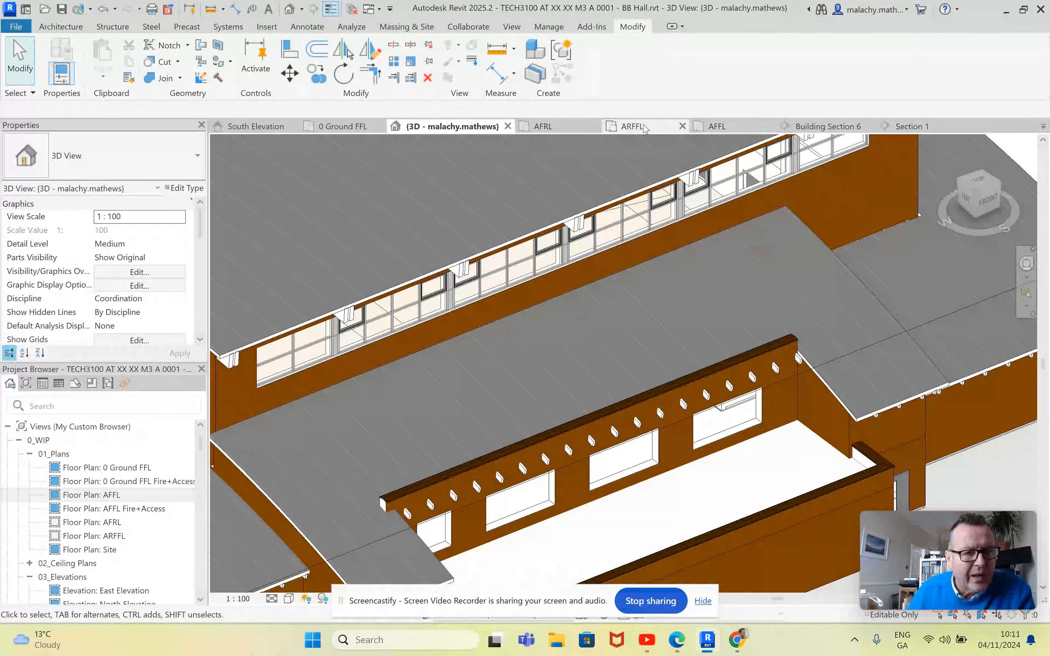
left_click(625, 126)
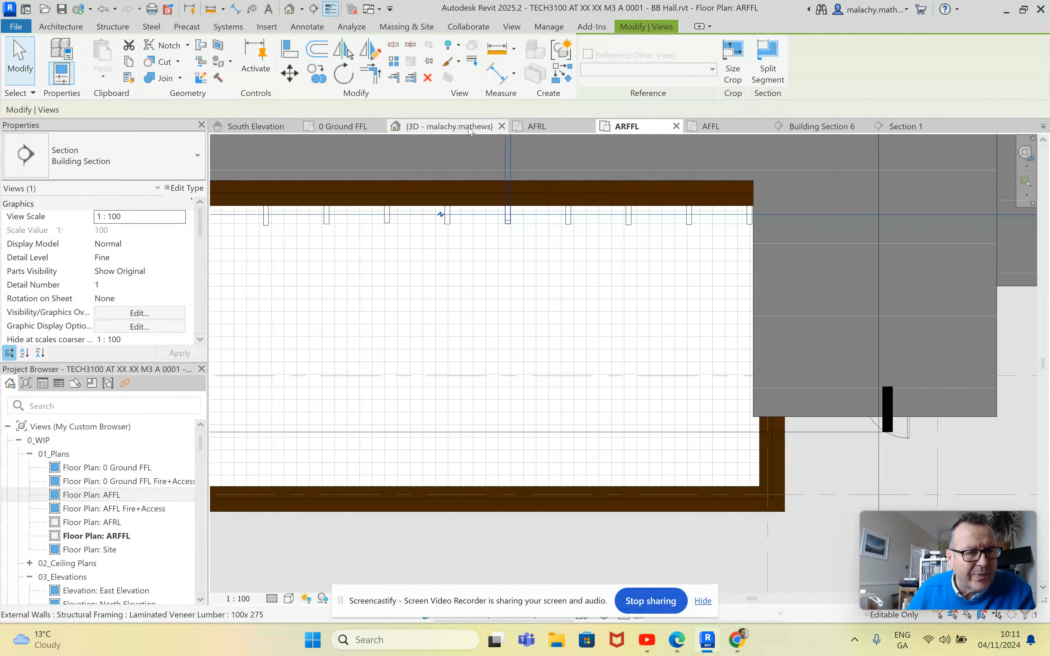
mouse_move(710, 125)
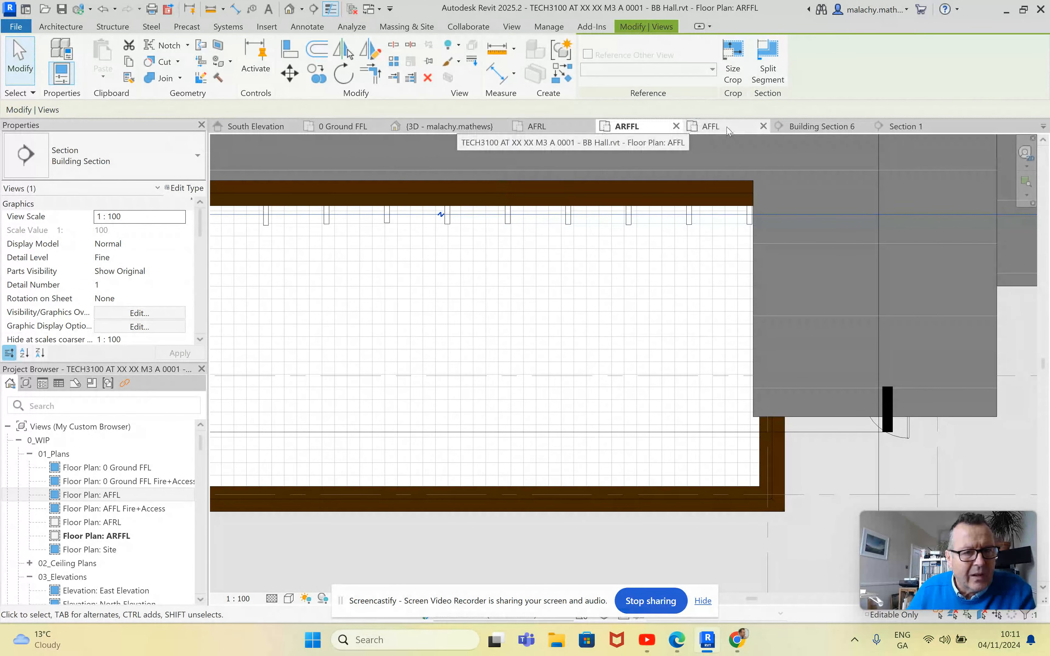
left_click(710, 126)
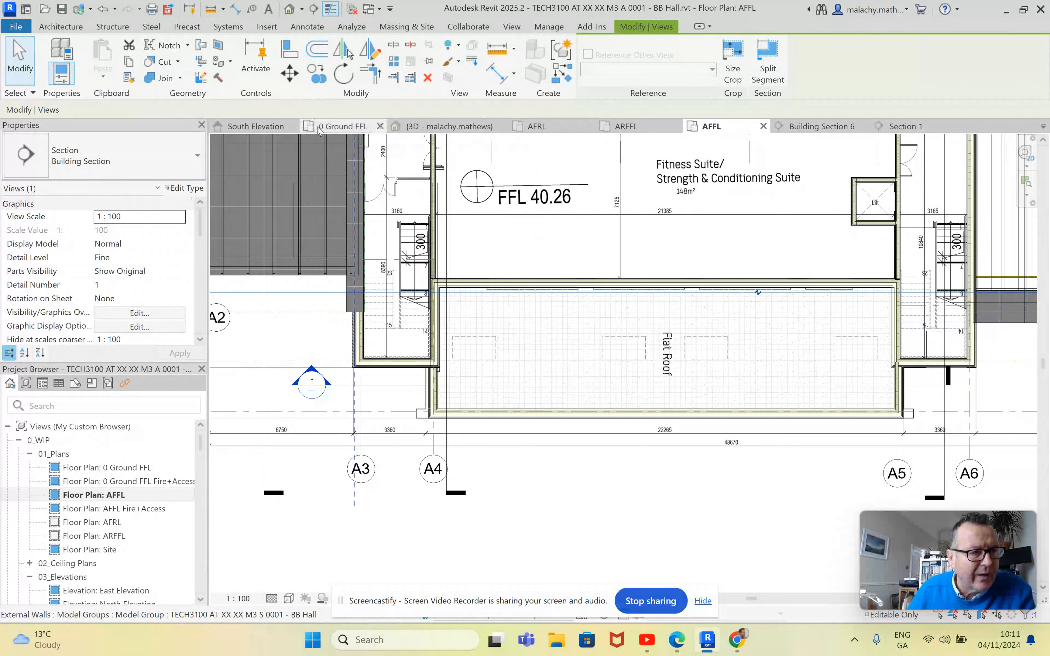
left_click(255, 126)
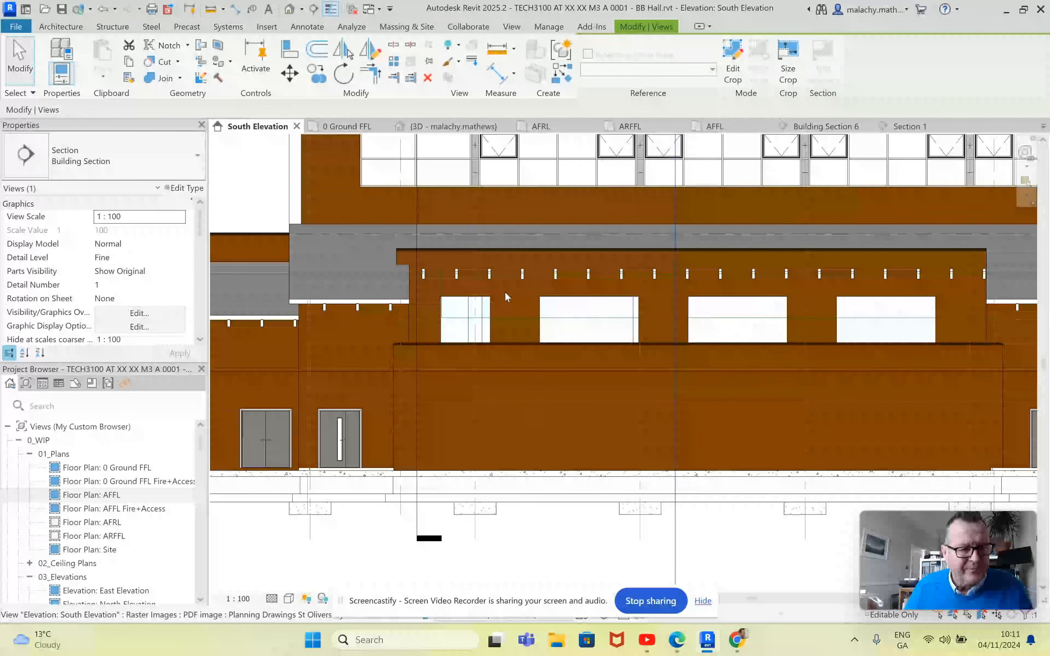
mouse_move(499, 302)
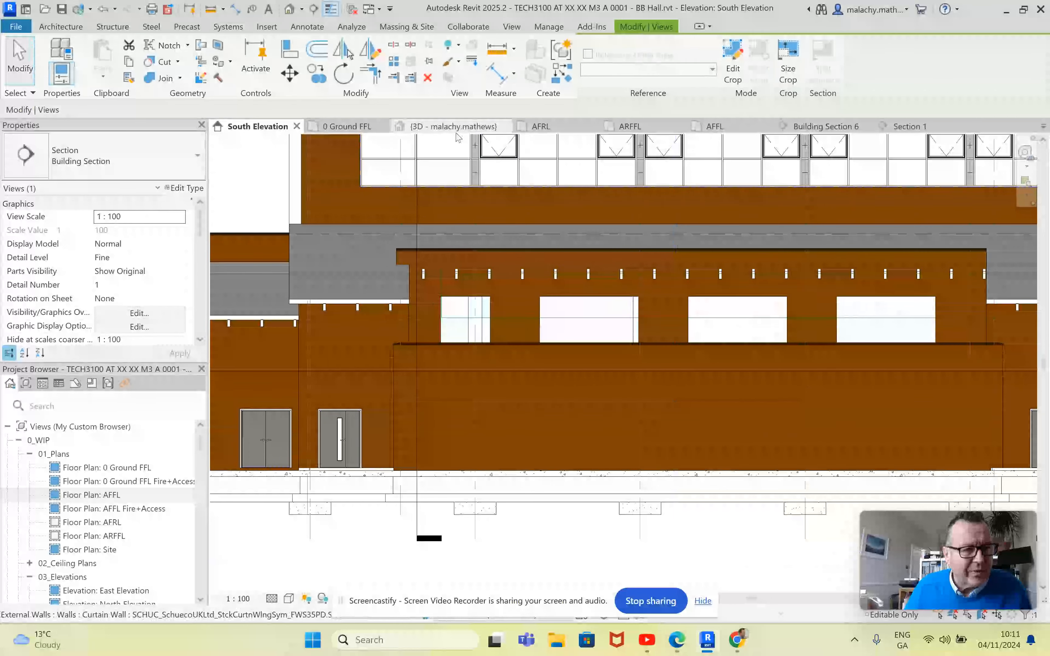
- Switch from the South Elevation to the {3D} view of the hall
left_click(453, 126)
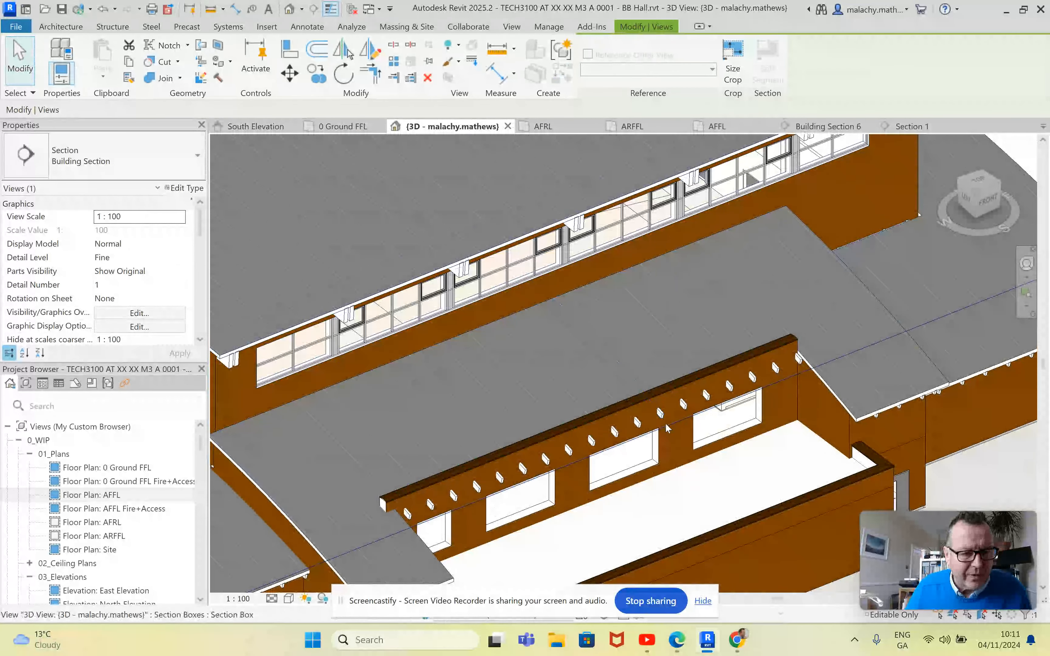
- Select the lower wall with openings in 3D, then return to the South Elevation
left_click(669, 422)
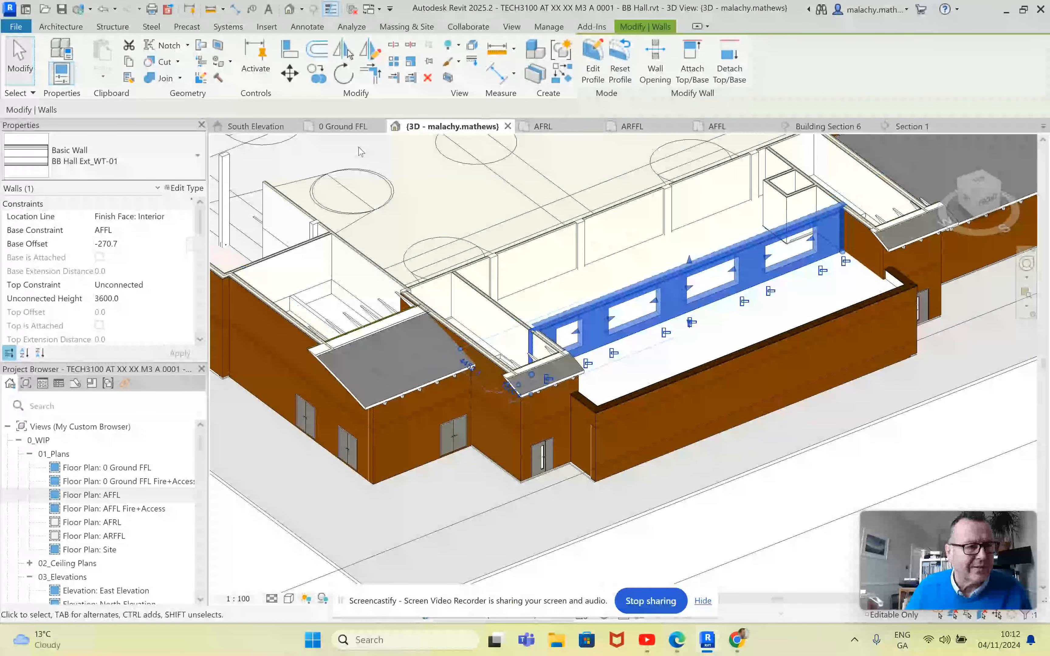
left_click(255, 125)
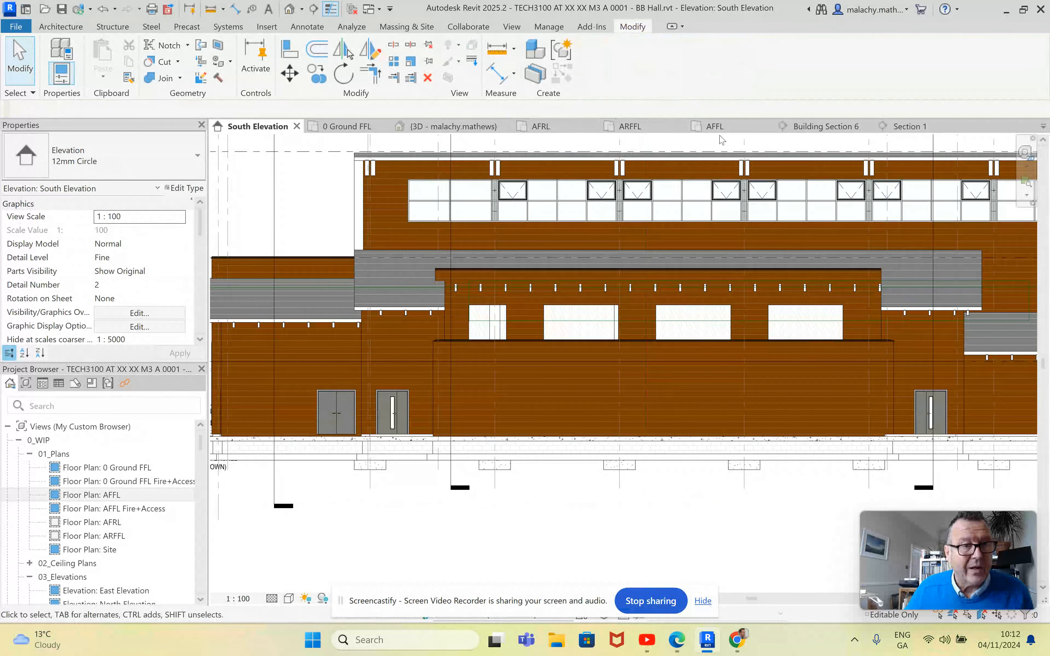
- Set the AFFL plan's view range cut plane offset to 1500 so the openings show in plan
left_click(714, 126)
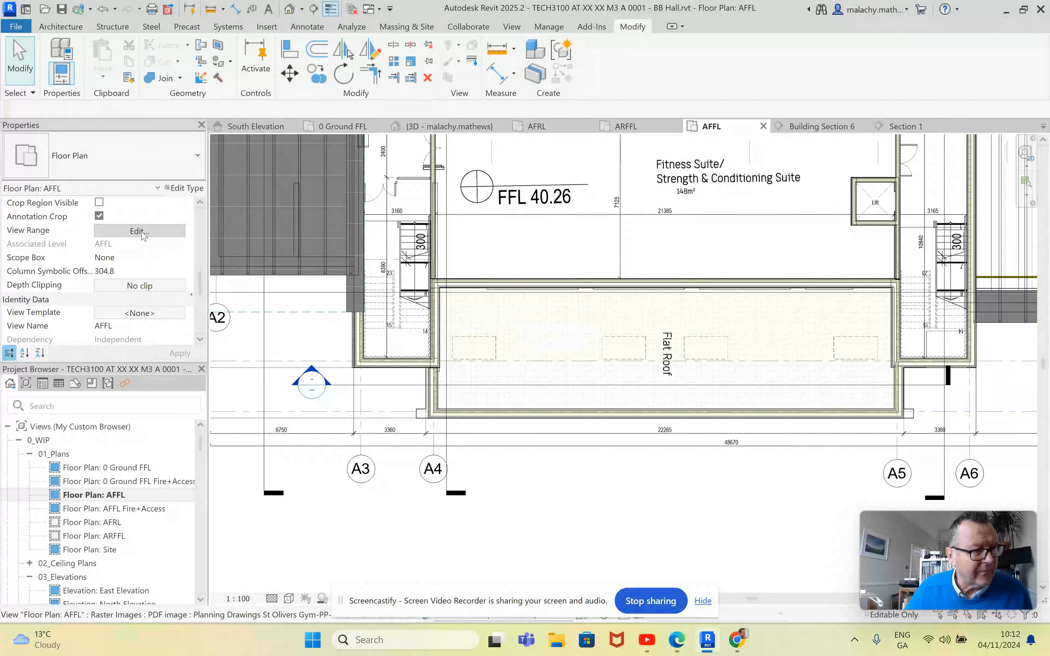
left_click(139, 231)
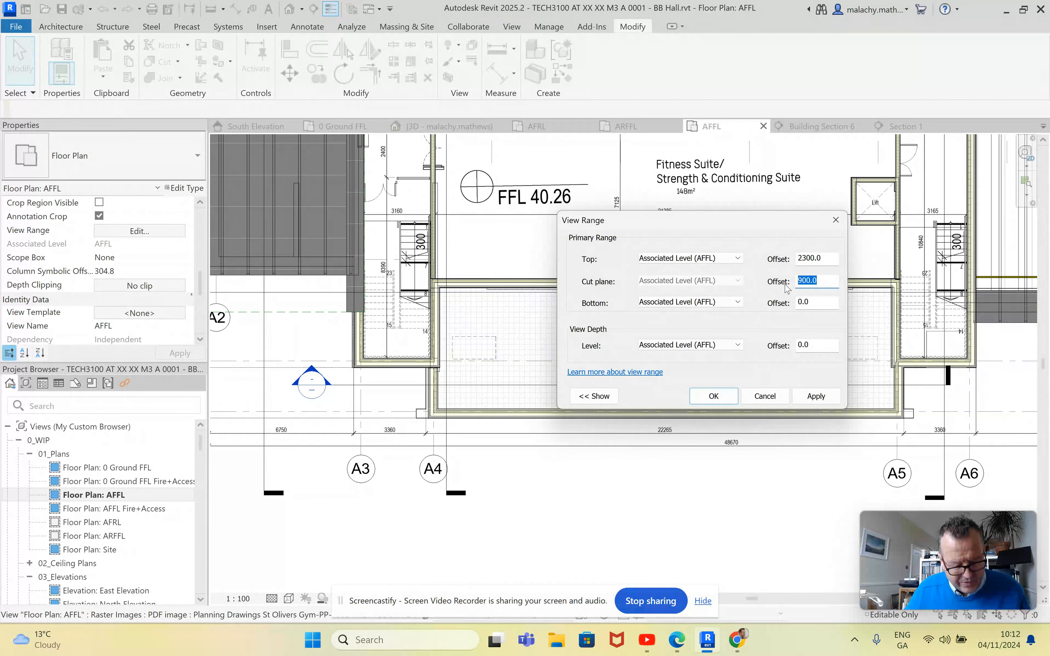
type("1500")
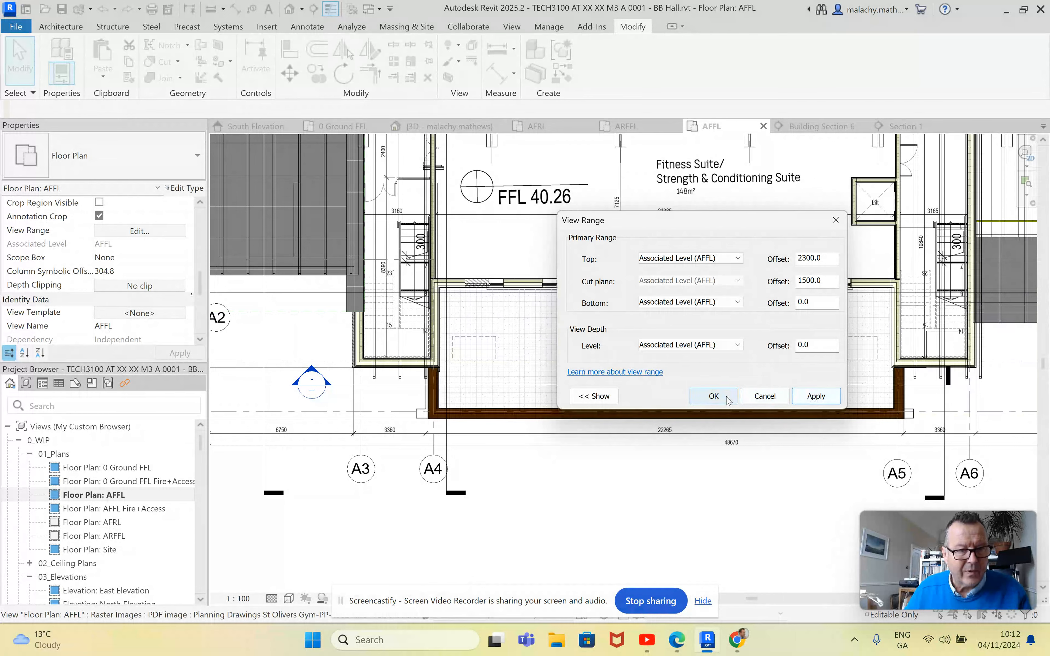
left_click(713, 396)
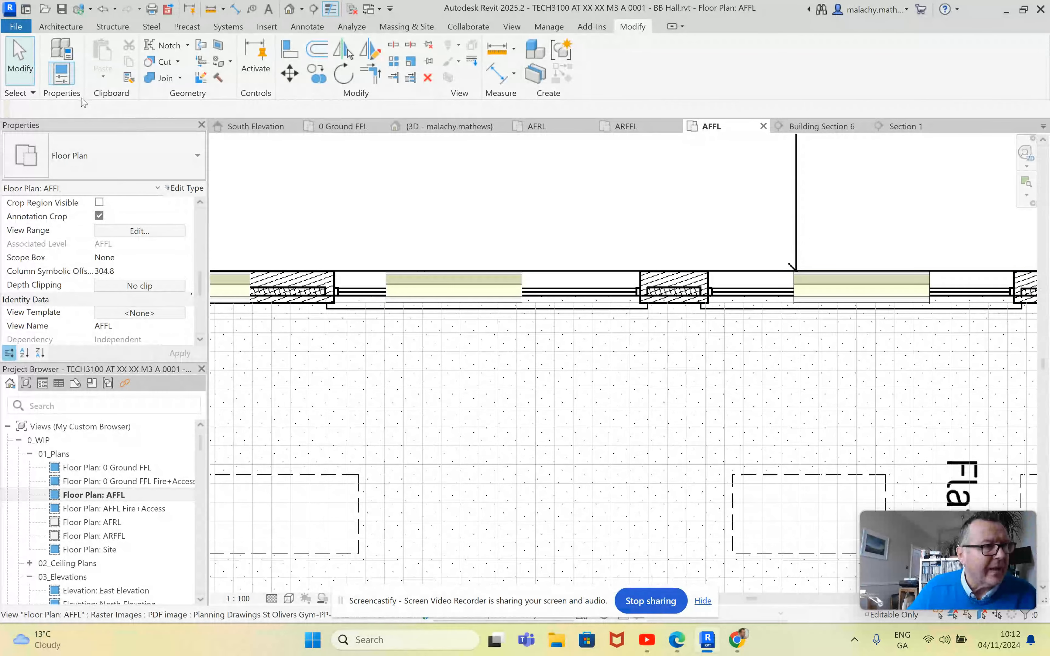
left_click(60, 26)
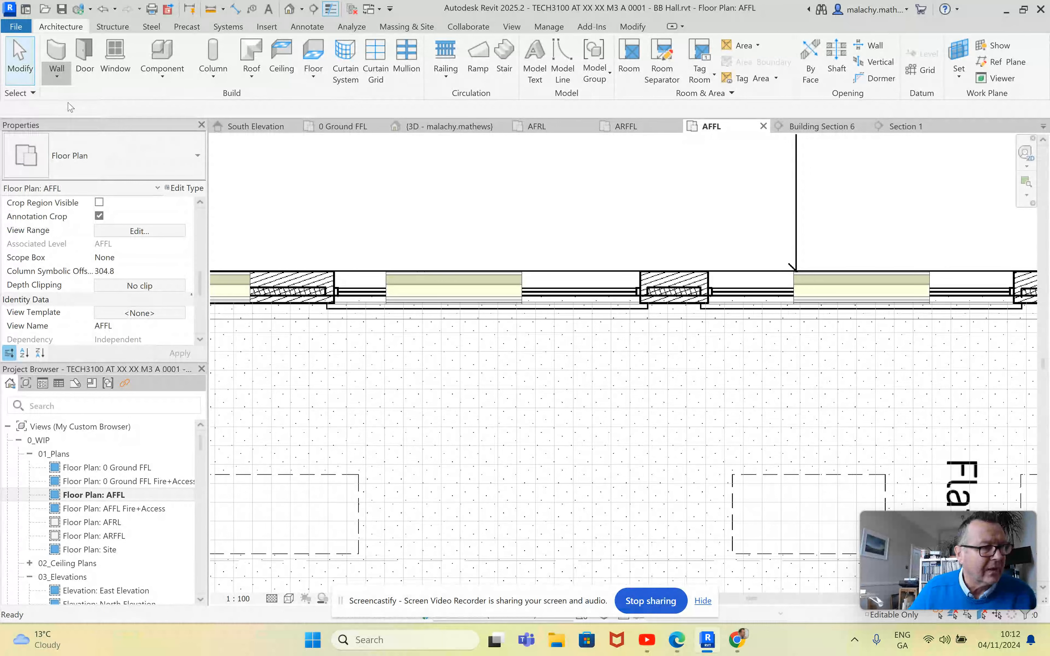
left_click(55, 57)
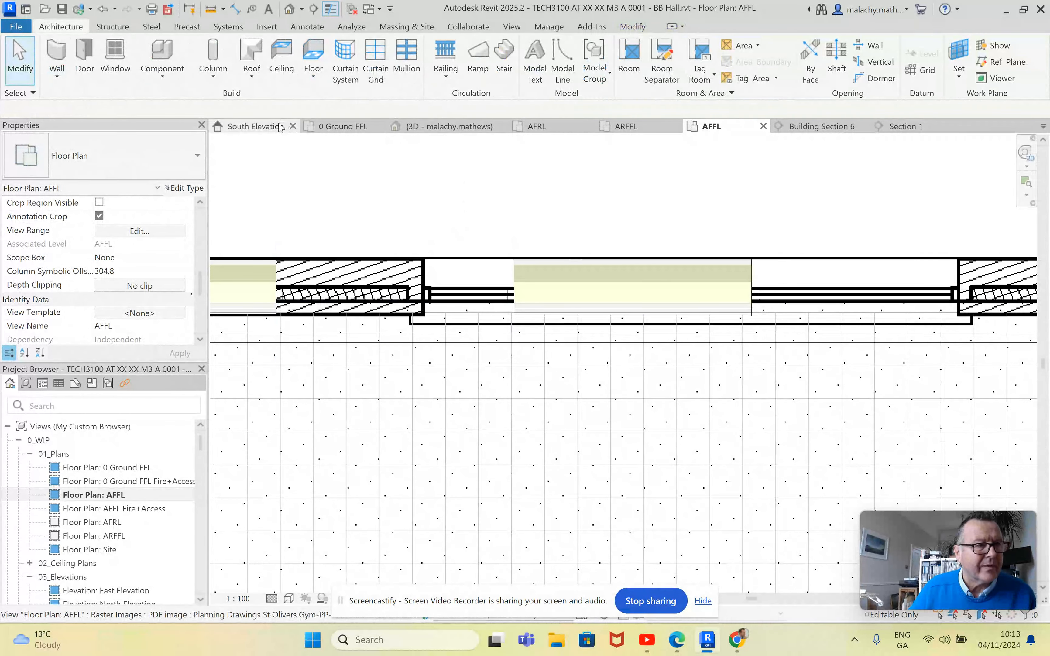
- In the South Elevation, adjust the Schüco curtain wall's extent to fit its wall opening
left_click(256, 126)
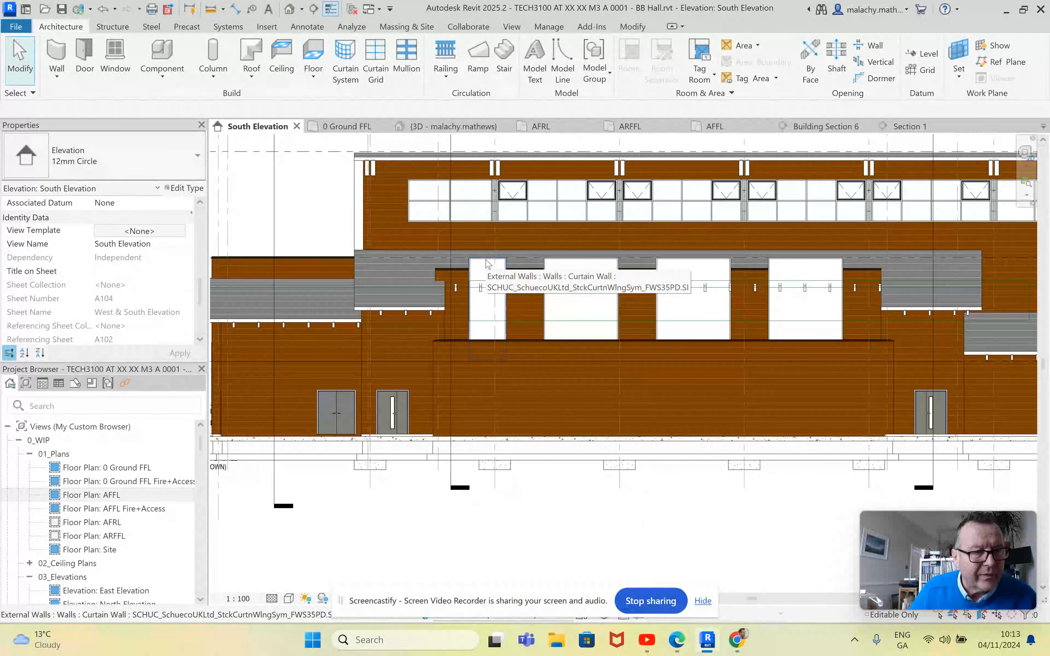
left_click(487, 301)
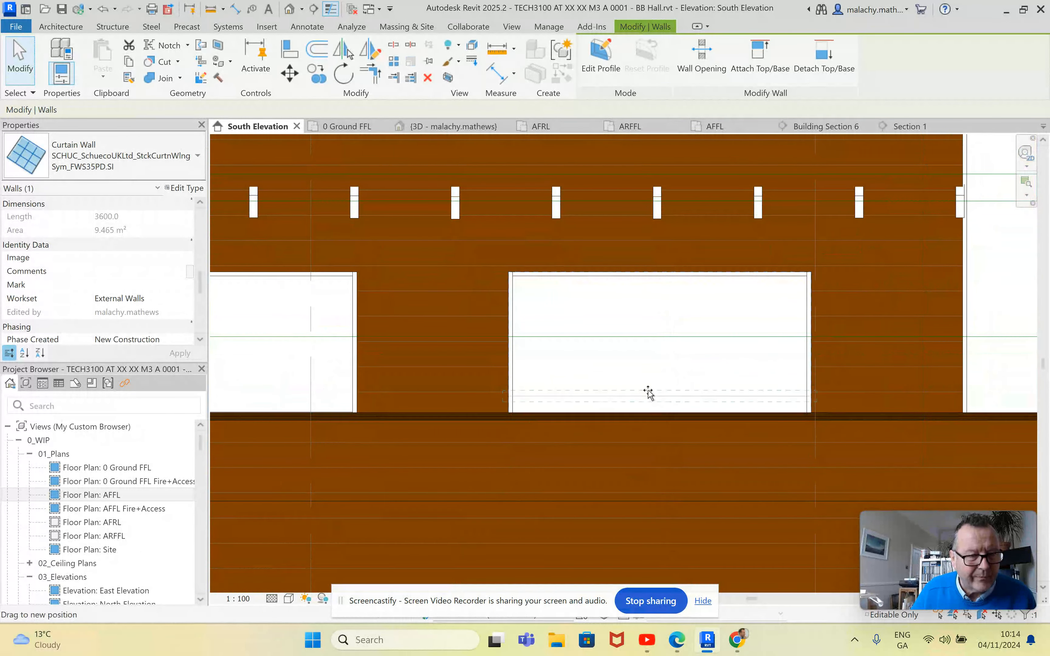
left_click(658, 392)
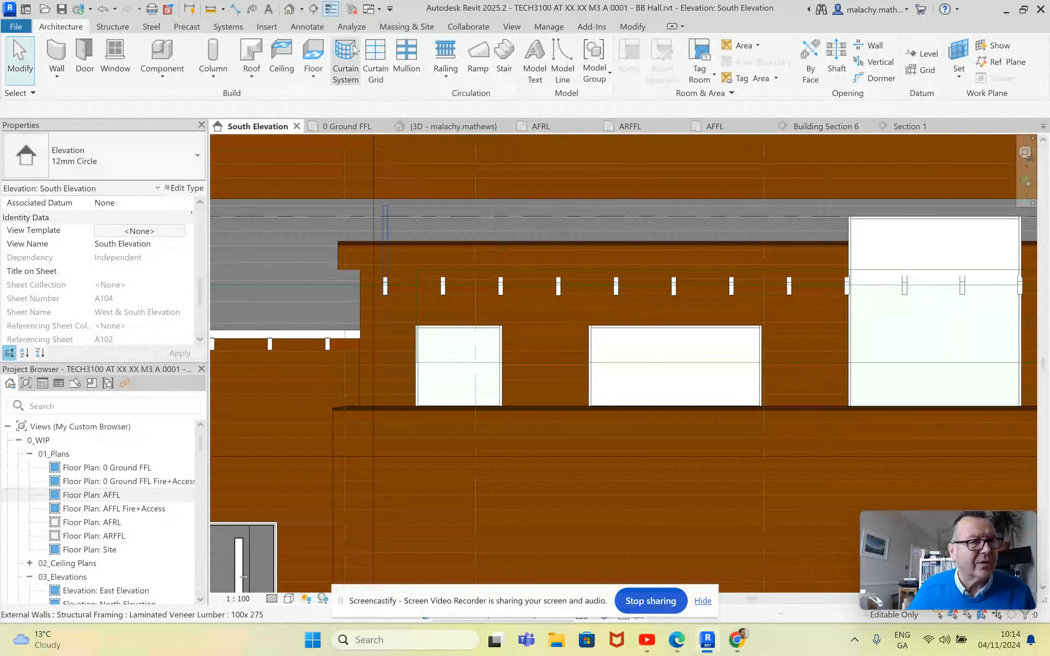
mouse_move(375, 60)
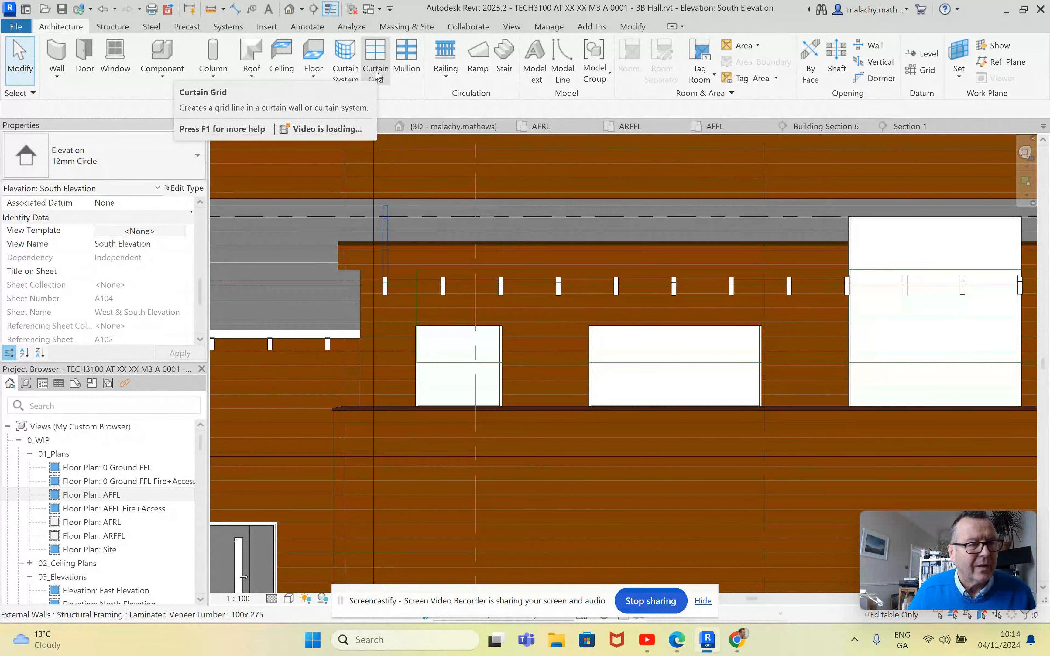
- Add vertical curtain grid lines dividing the wide opening's curtain wall into four panels
left_click(375, 59)
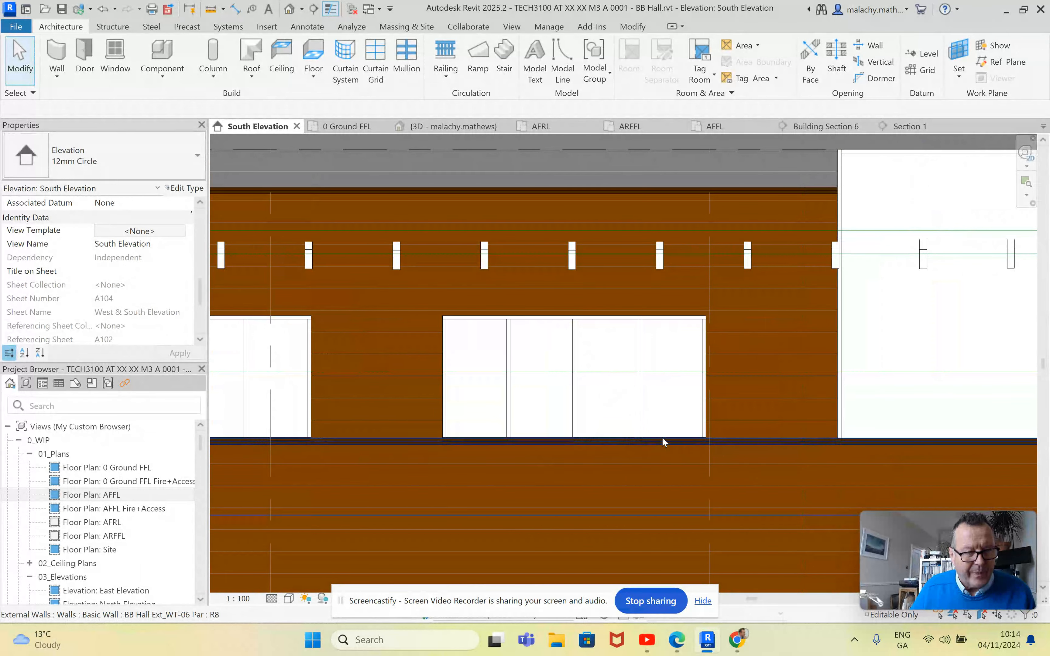
mouse_move(630, 442)
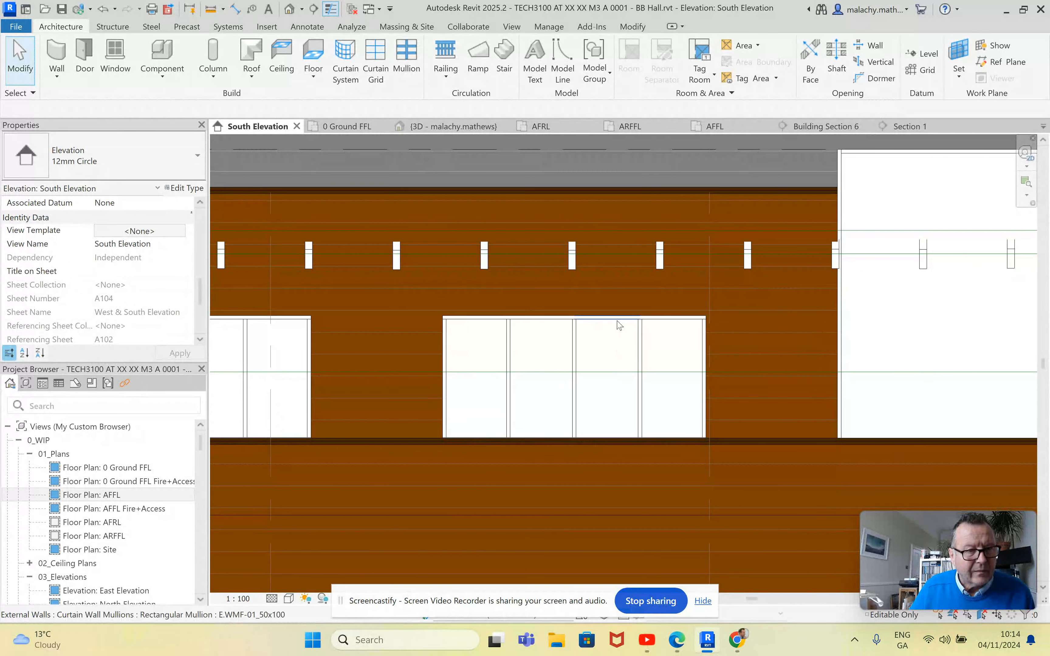
left_click(606, 375)
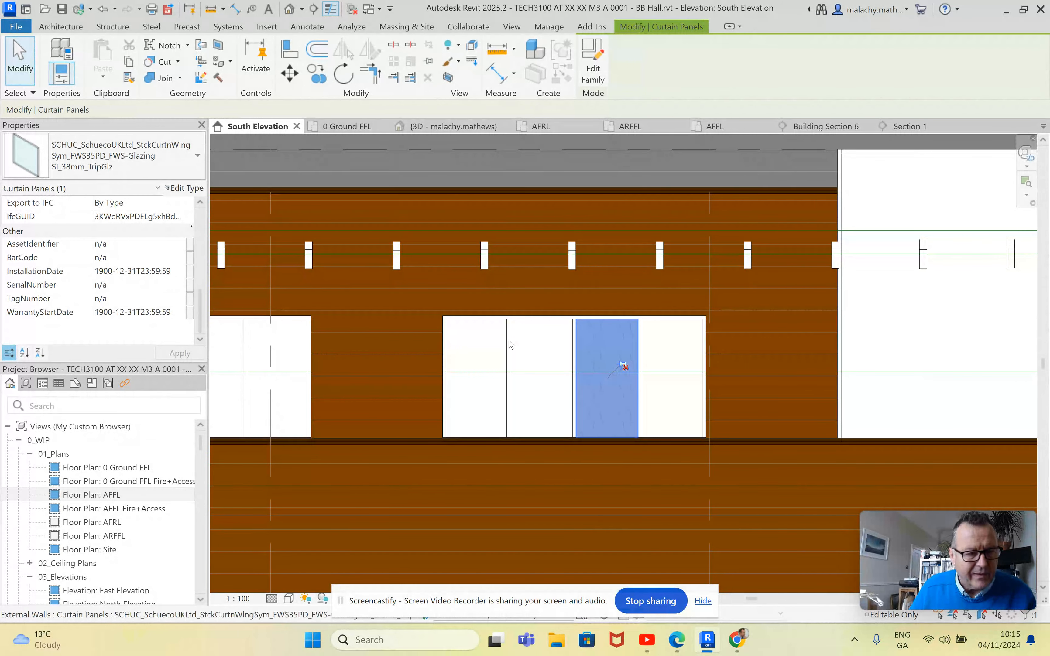
- Change the selected glazing panel to the top-hung opening window panel type
left_click(196, 156)
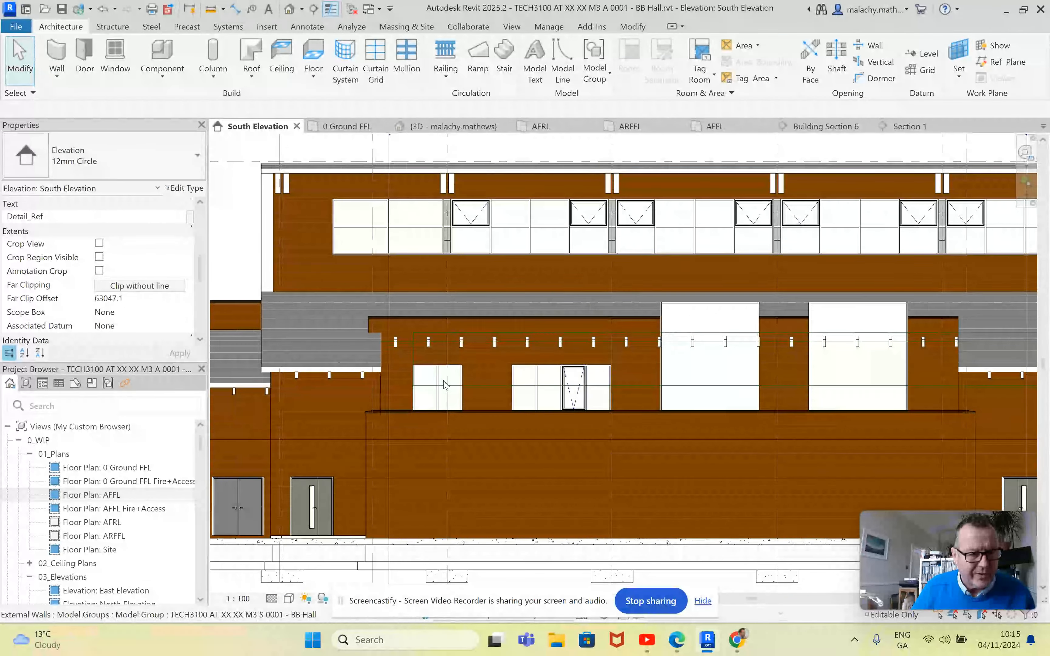
mouse_move(469, 394)
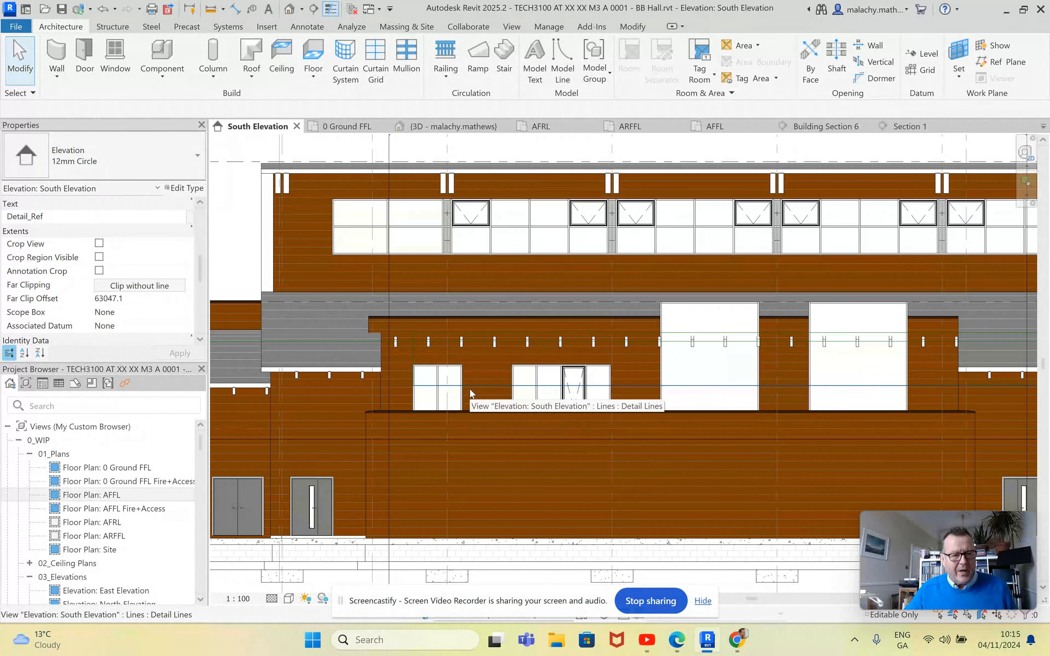